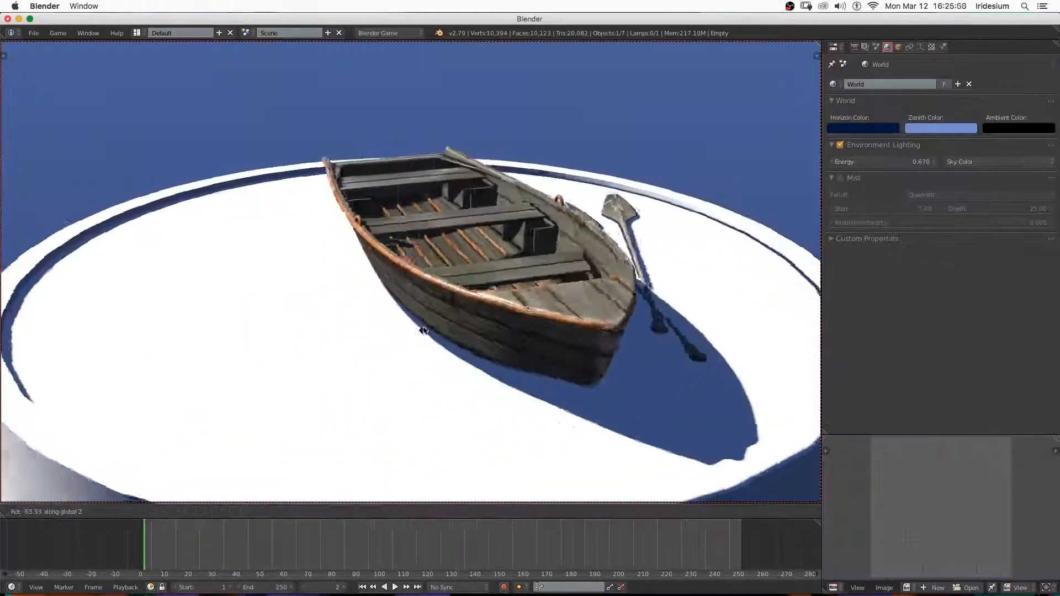
# Orbit the view around the starting scene before clearing it down to a camera
pyautogui.moveTo(423, 331); pyautogui.dragTo(419, 230)
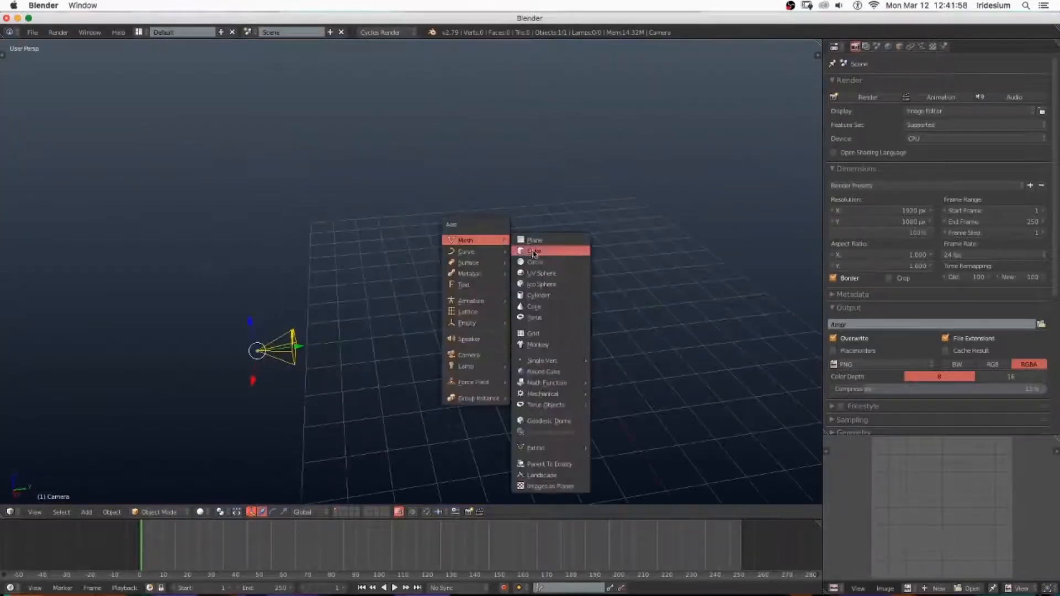
# Add a cube to the empty scene, then bring up the render engine list
pyautogui.click(534, 251)
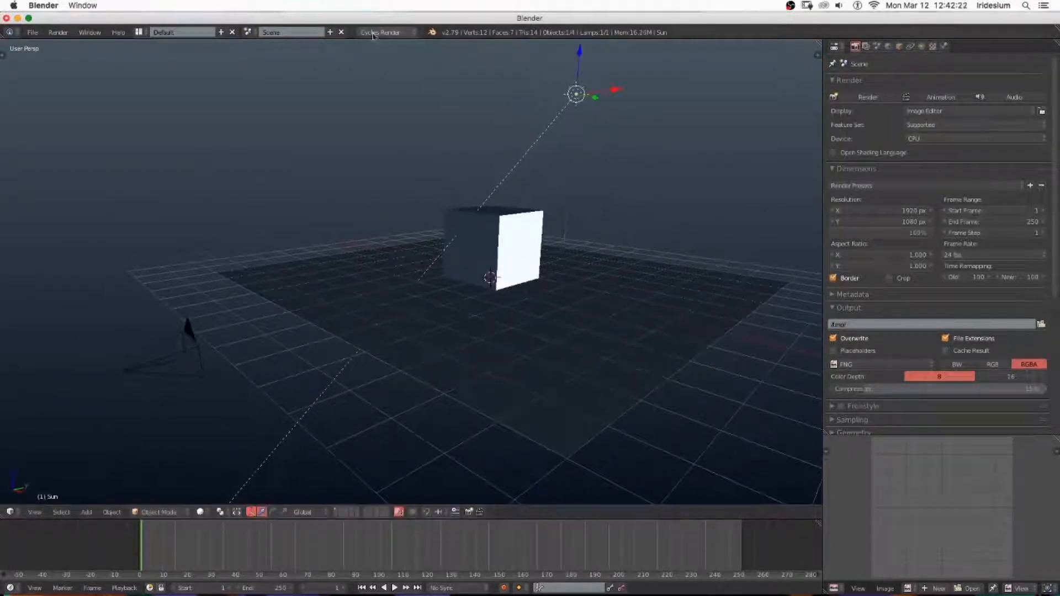
pyautogui.click(381, 32)
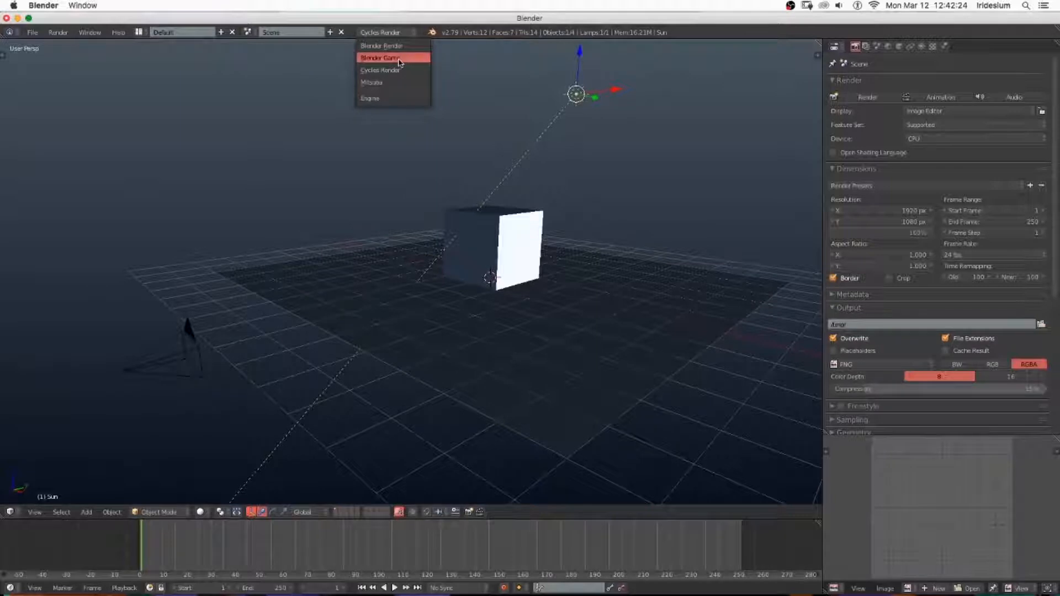
# Switch to Blender Game with Texture viewport shading and GLSL shading in the N panel
pyautogui.click(380, 58)
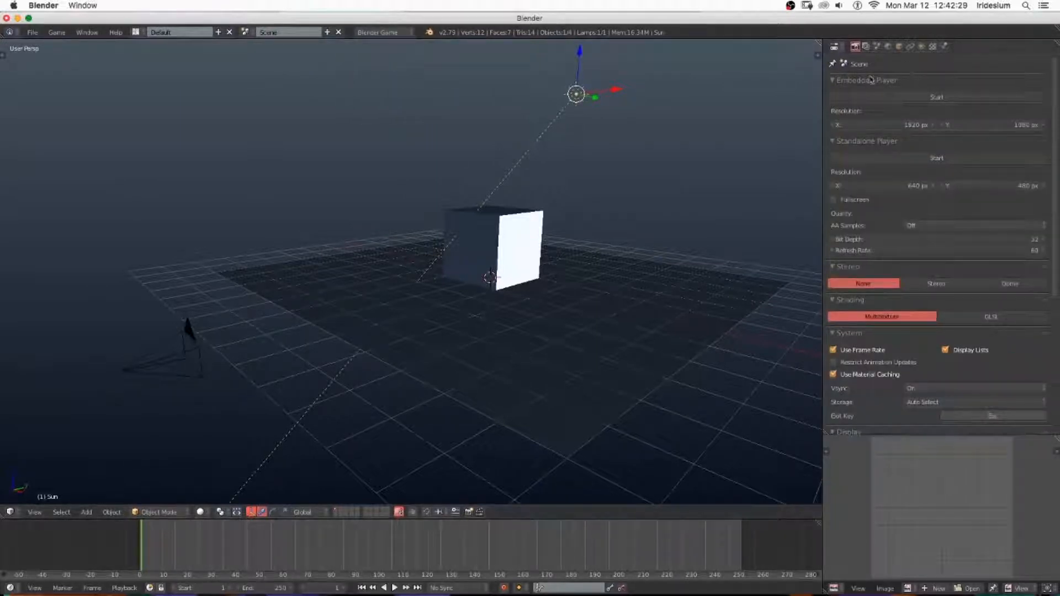
pyautogui.click(920, 45)
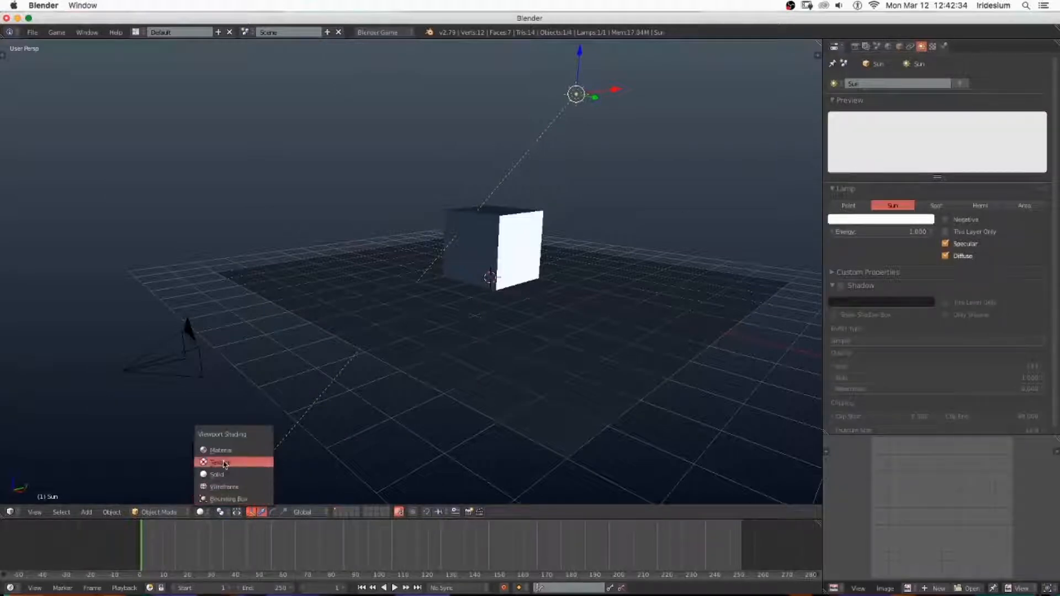
pyautogui.click(217, 474)
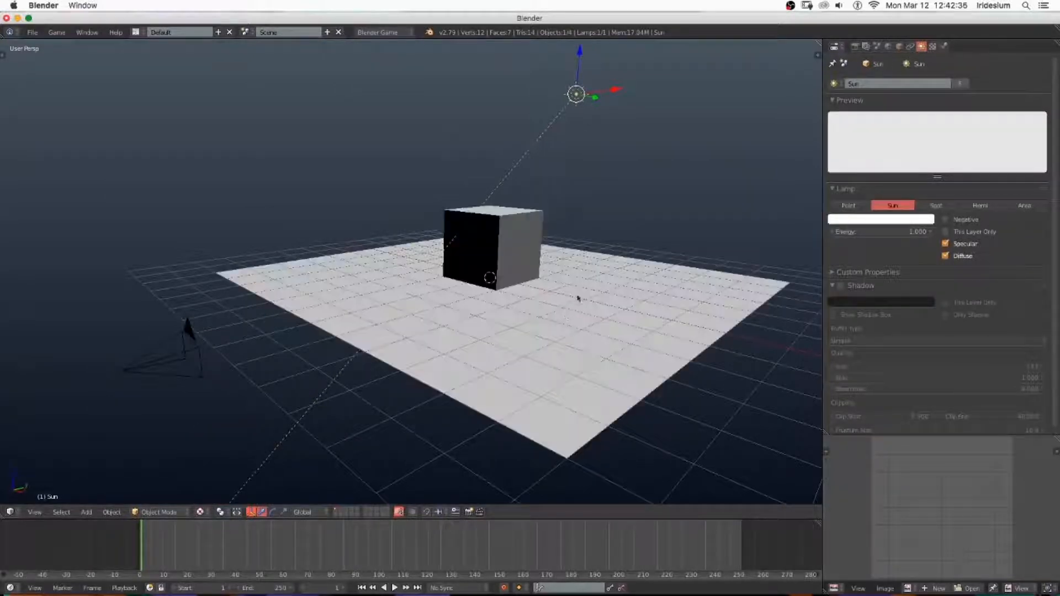
pyautogui.press('n')
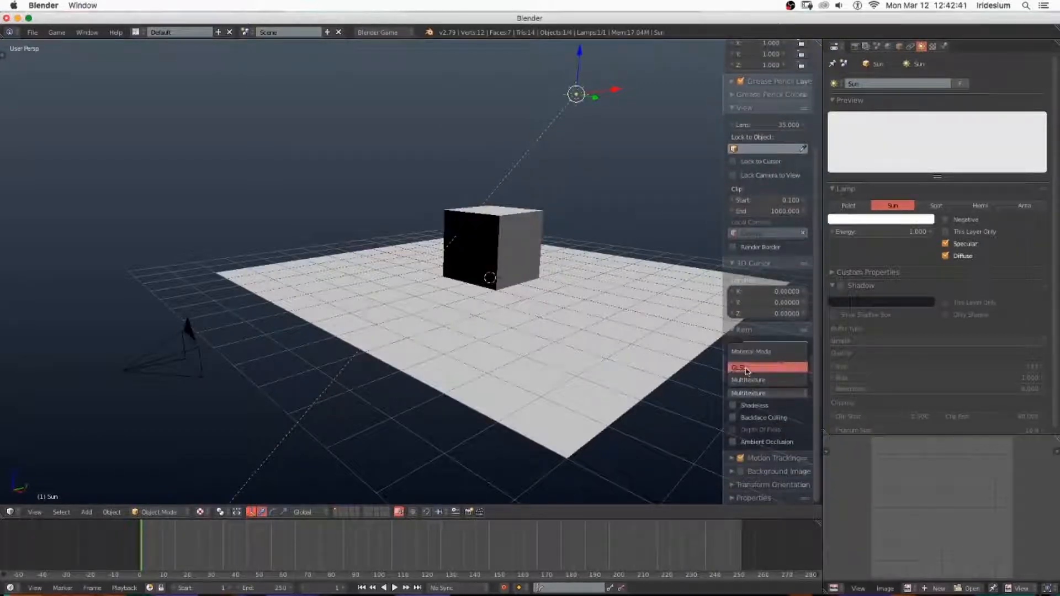
pyautogui.click(494, 244)
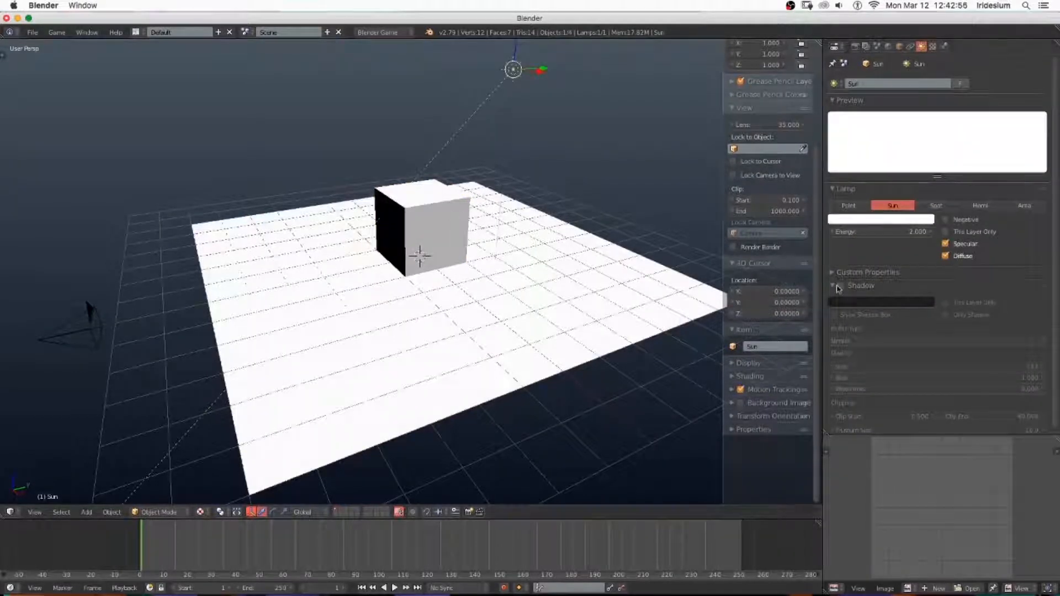
# Give the world a dark blue horizon and pale blue zenith, showing World Background
pyautogui.click(422, 223)
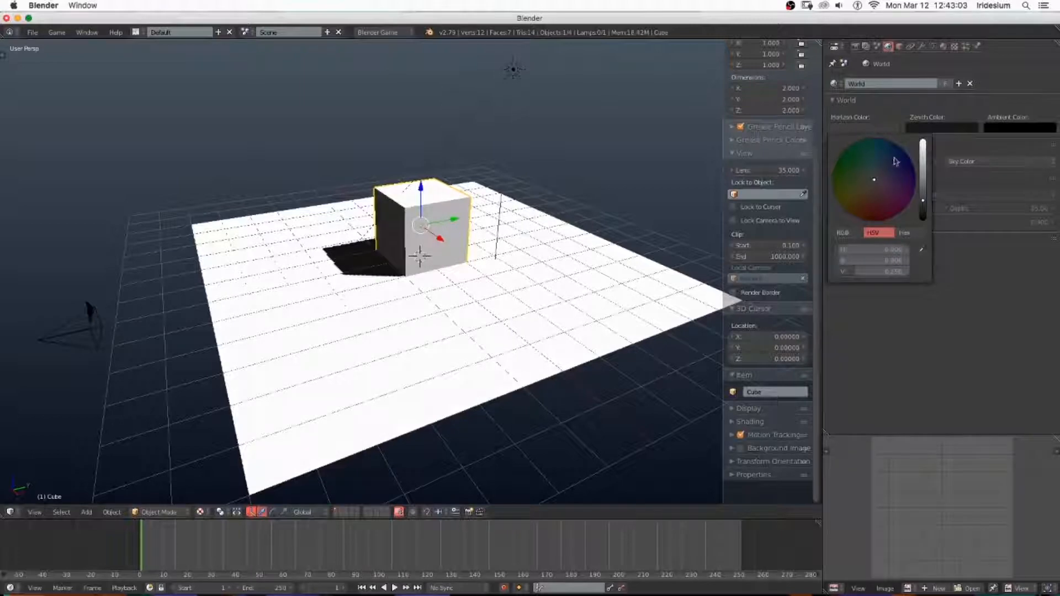
pyautogui.click(892, 161)
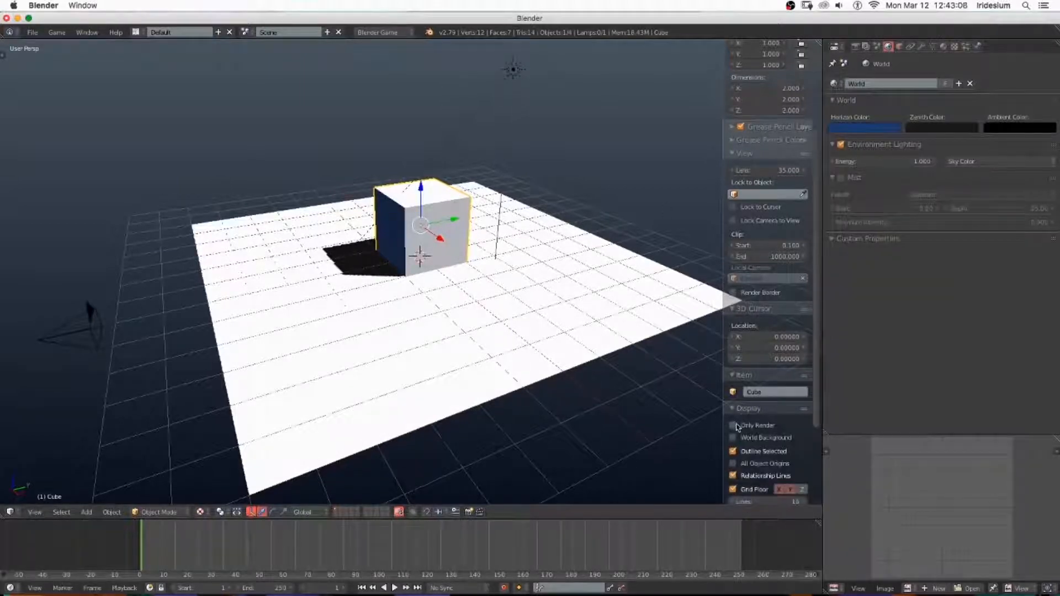
pyautogui.click(749, 408)
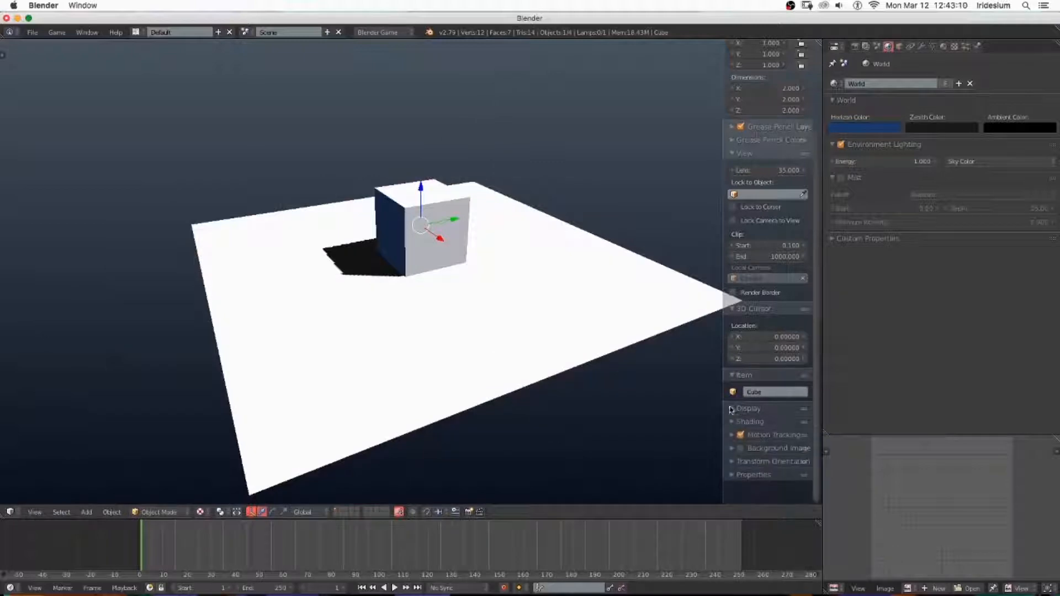
pyautogui.click(1001, 160)
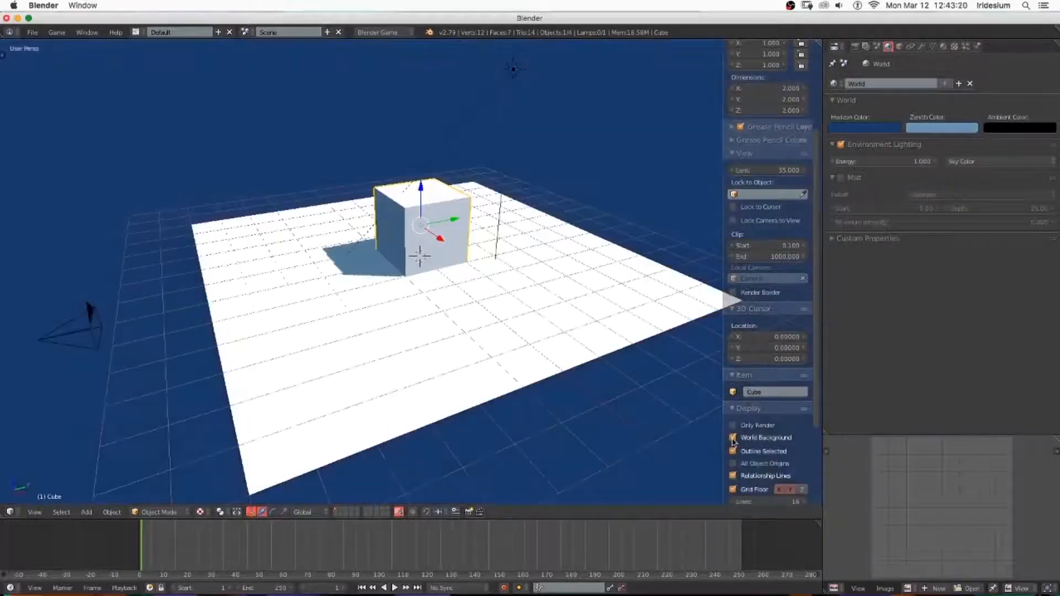
pyautogui.click(941, 127)
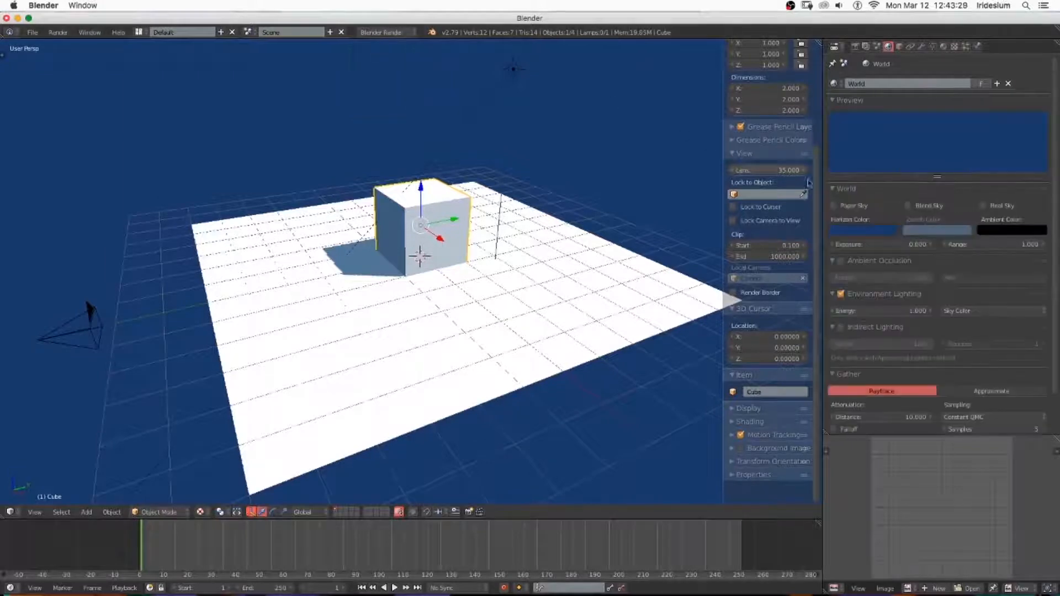
# Tick Blend Sky, set environment lighting energy to 0.6, and select the cube
pyautogui.click(908, 205)
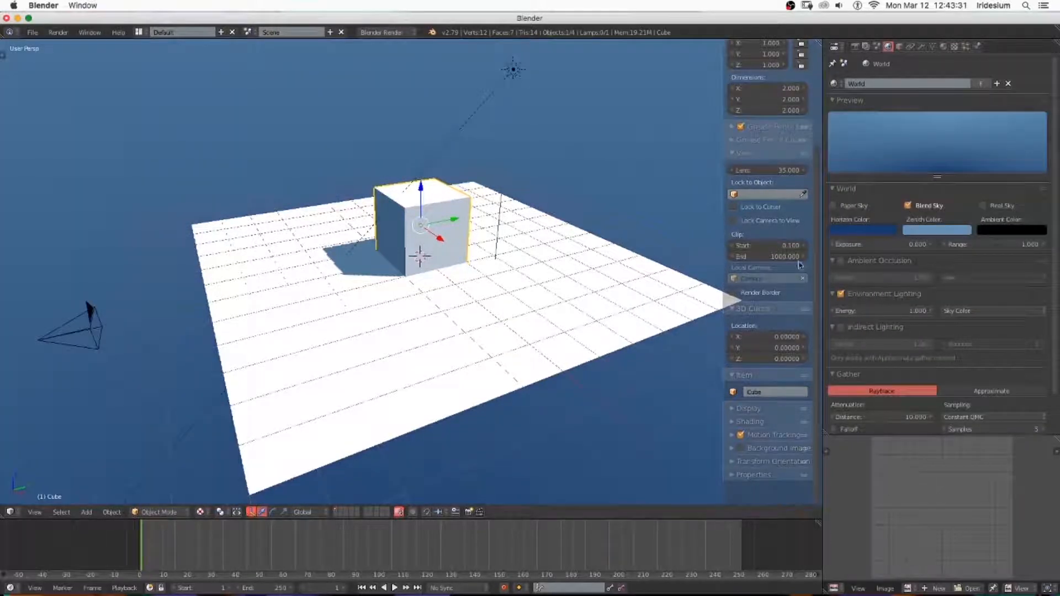
pyautogui.click(862, 230)
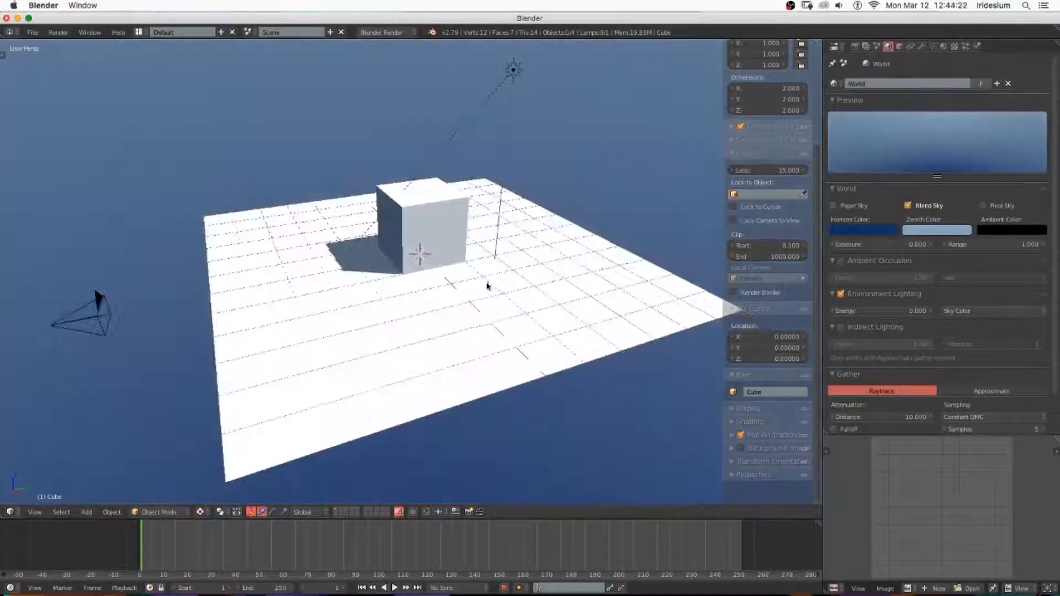
pyautogui.click(419, 223)
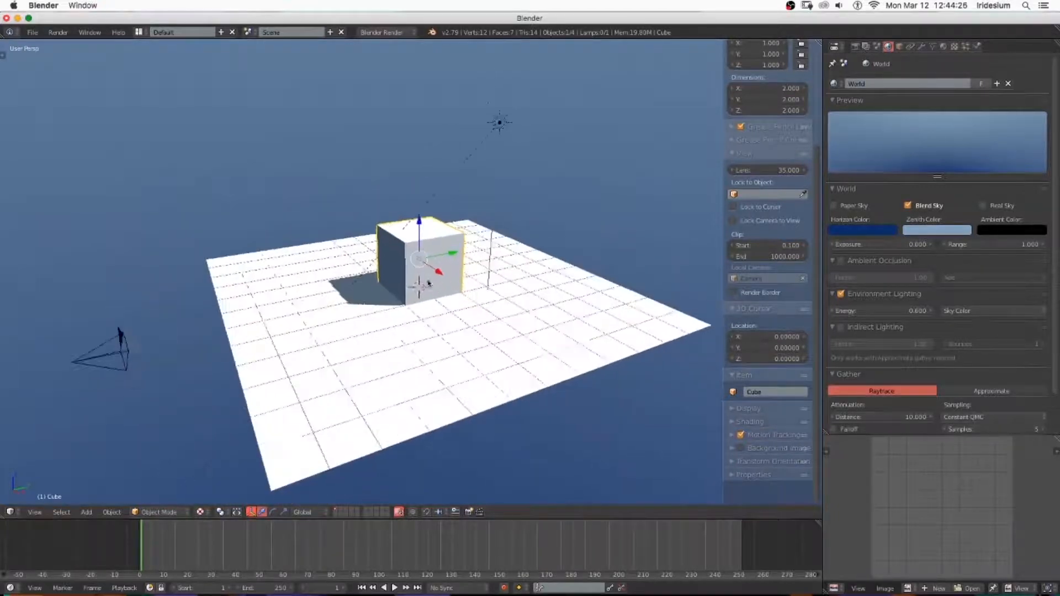
pyautogui.click(31, 32)
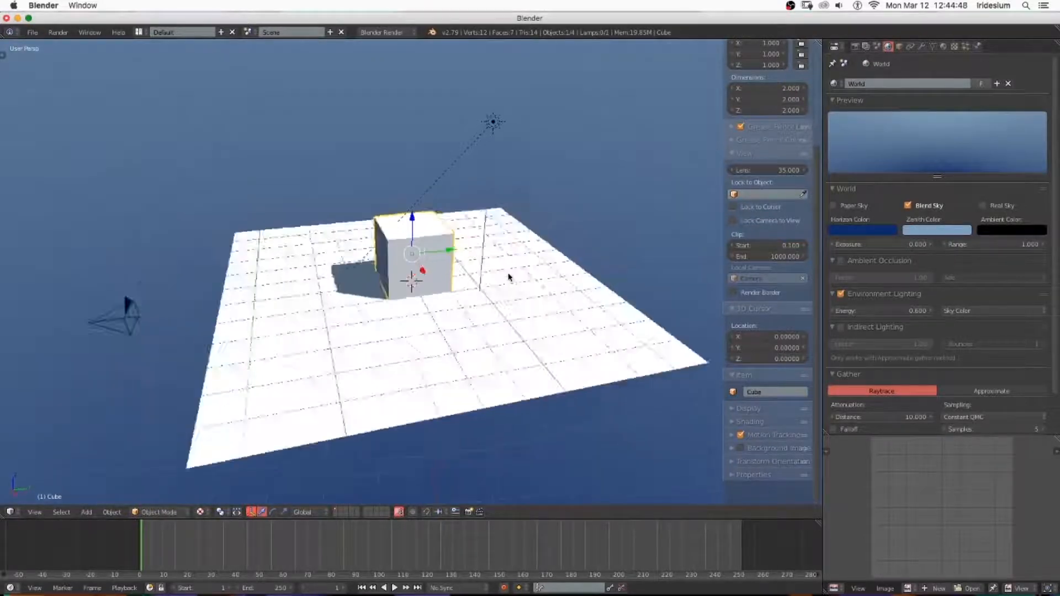
pyautogui.moveTo(507, 277); pyautogui.dragTo(494, 280)
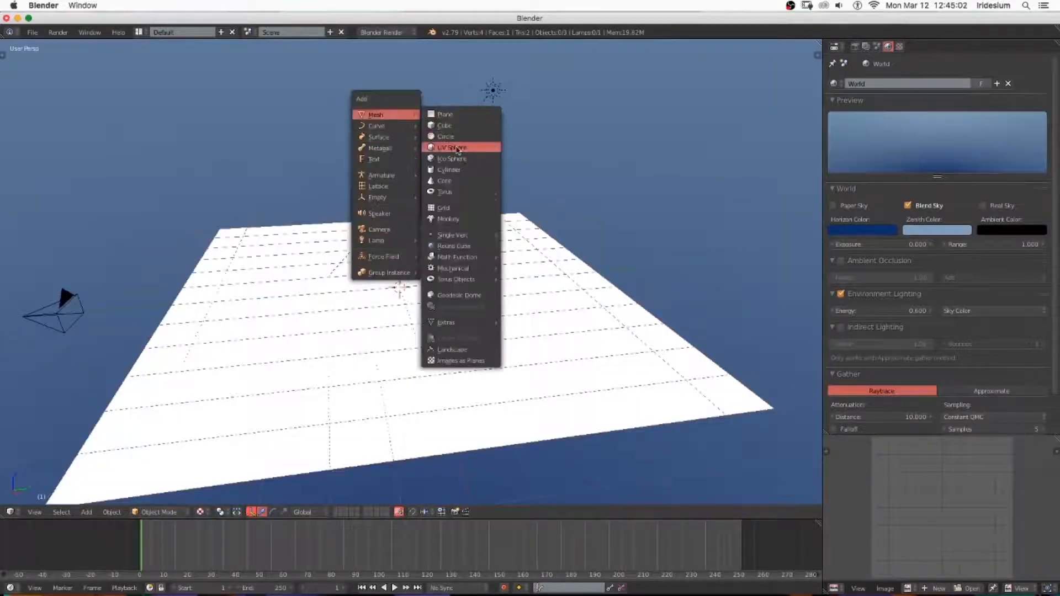
# Add Suzanne from Mesh > Monkey onto the white plane
pyautogui.click(453, 147)
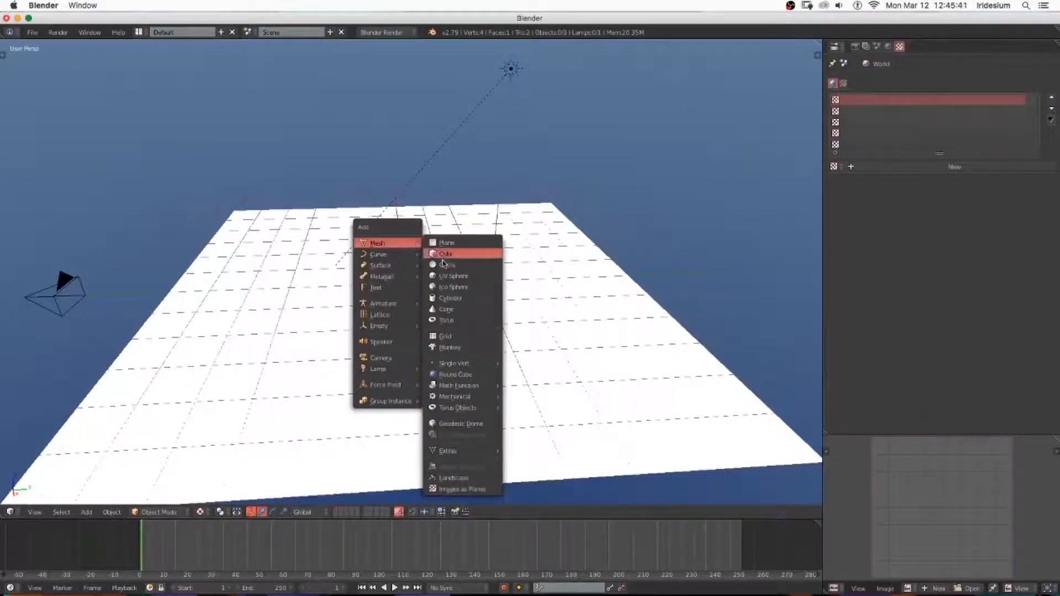
pyautogui.click(450, 347)
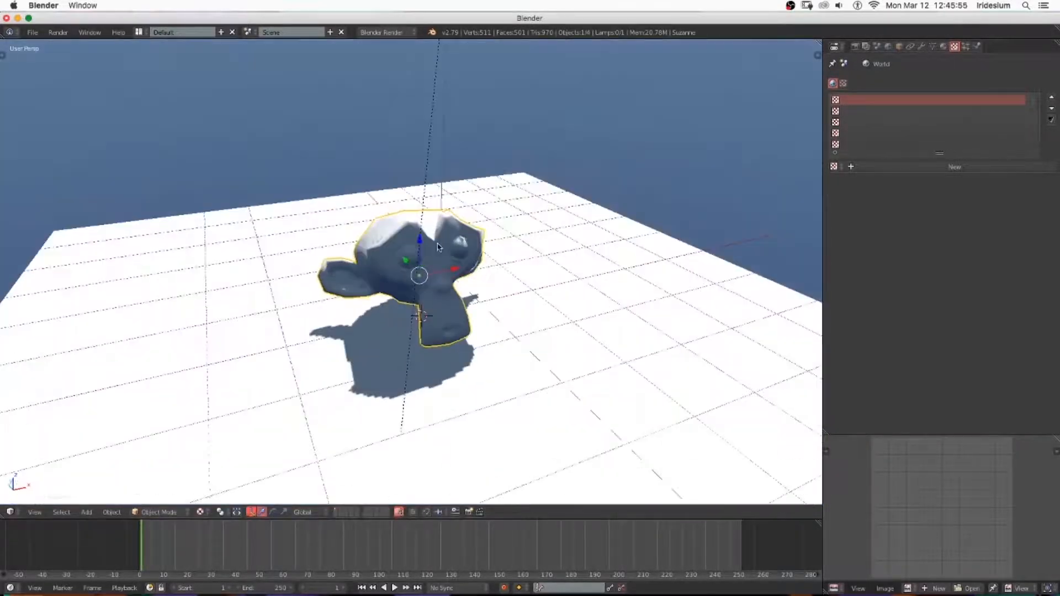
pyautogui.click(849, 84)
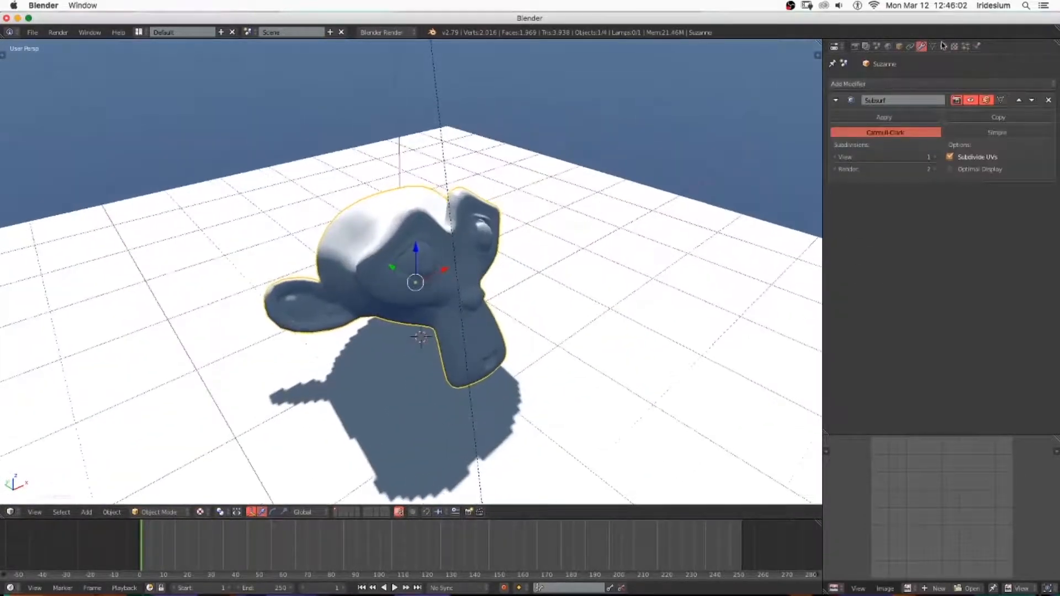
# Map the monkey's environment image texture with Reflection coordinates for a chrome look
pyautogui.click(957, 46)
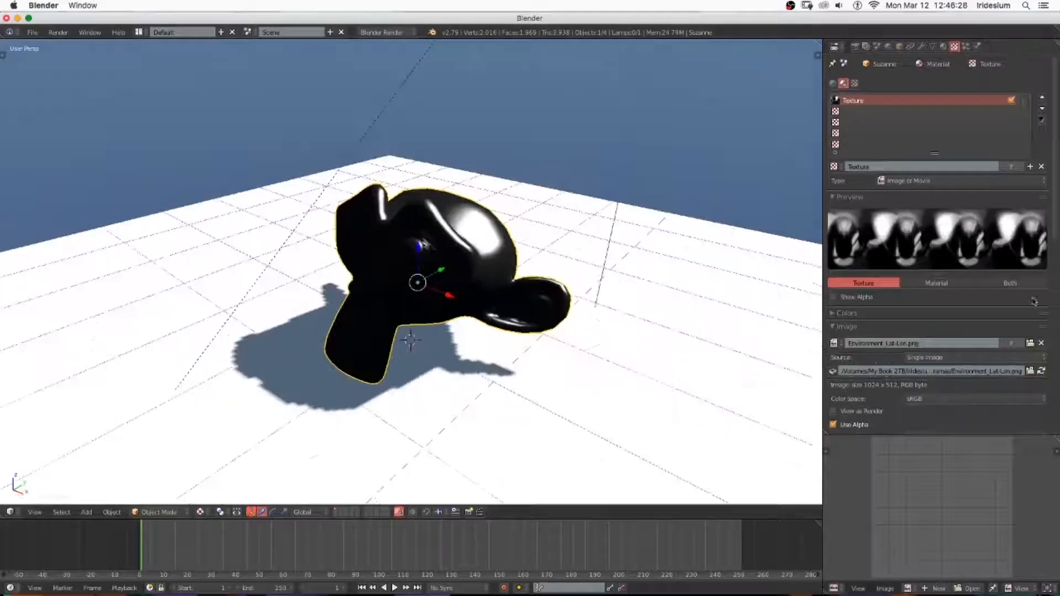
pyautogui.click(970, 368)
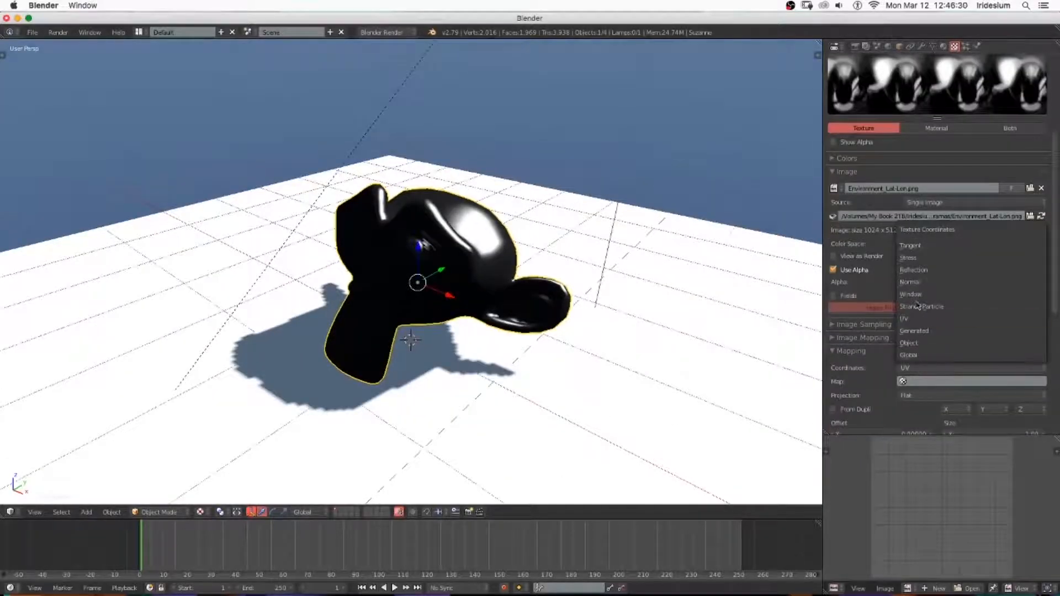
pyautogui.click(914, 269)
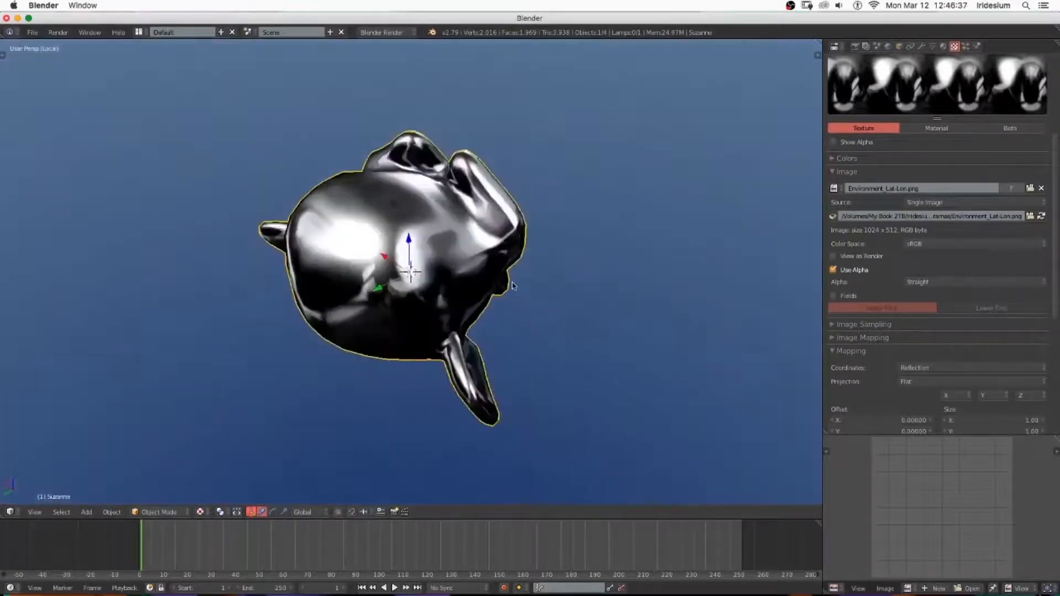
# Layer a warning-labels image texture with Add blending, then open the material diffuse colour
pyautogui.click(881, 359)
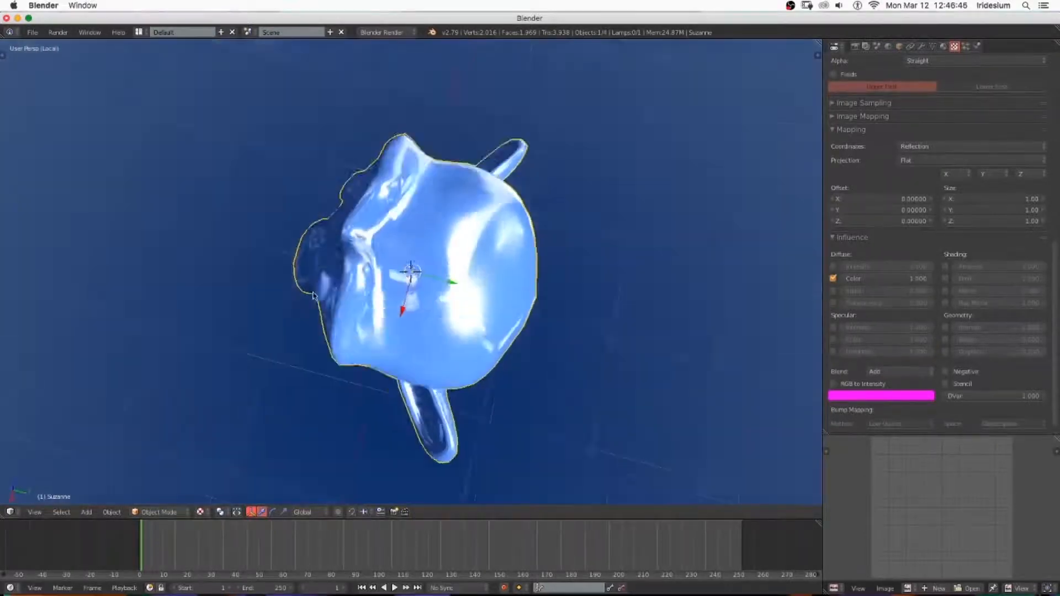
pyautogui.moveTo(411, 271); pyautogui.dragTo(577, 247)
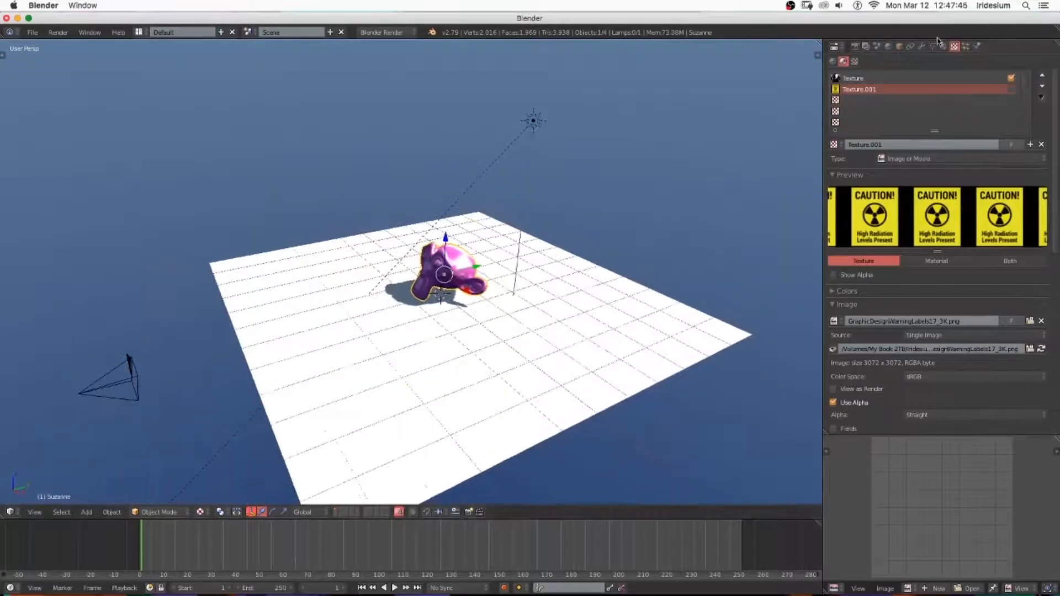
pyautogui.click(944, 46)
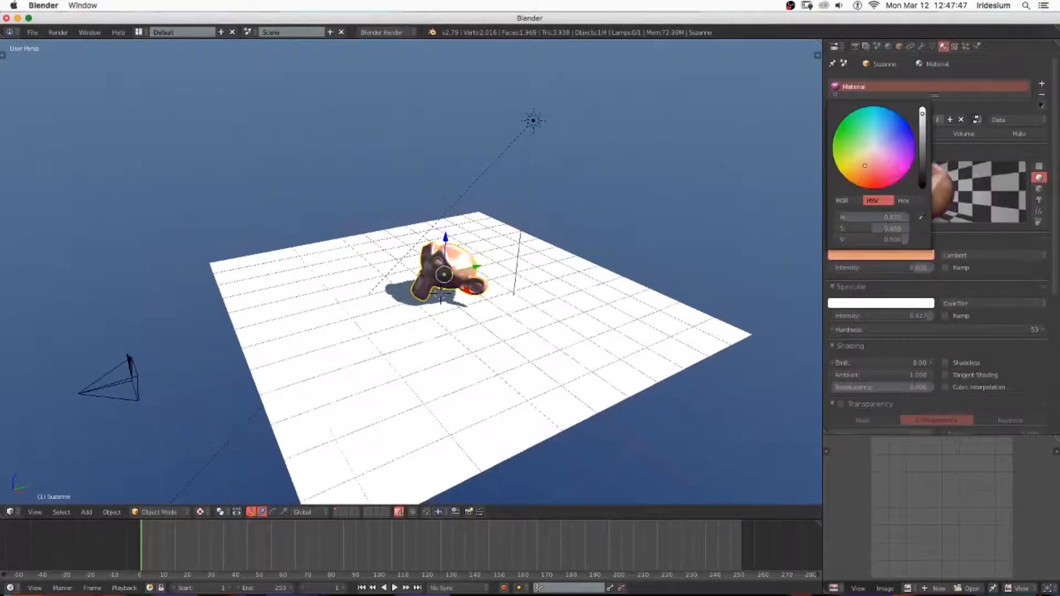